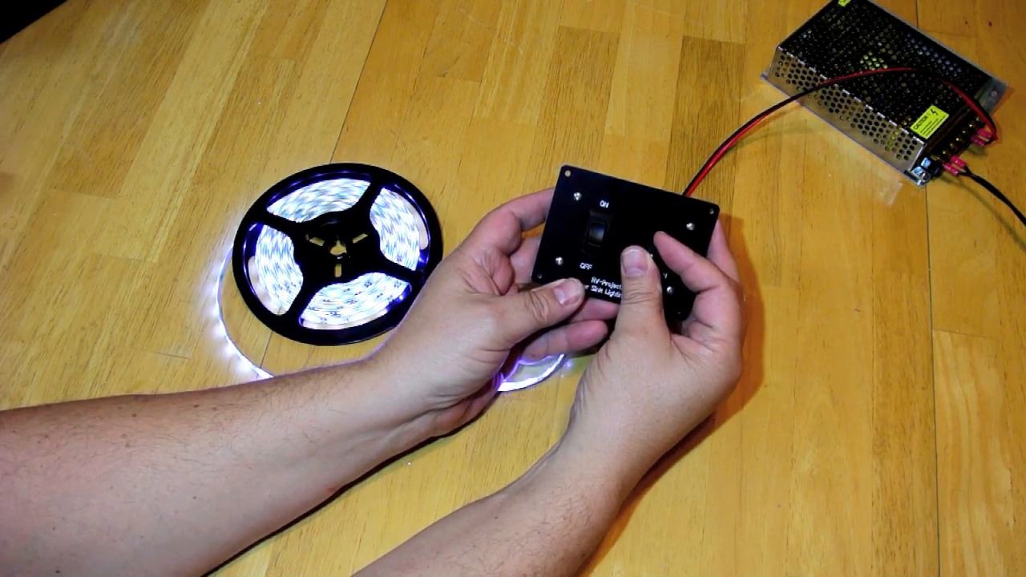
pyautogui.click(596, 228)
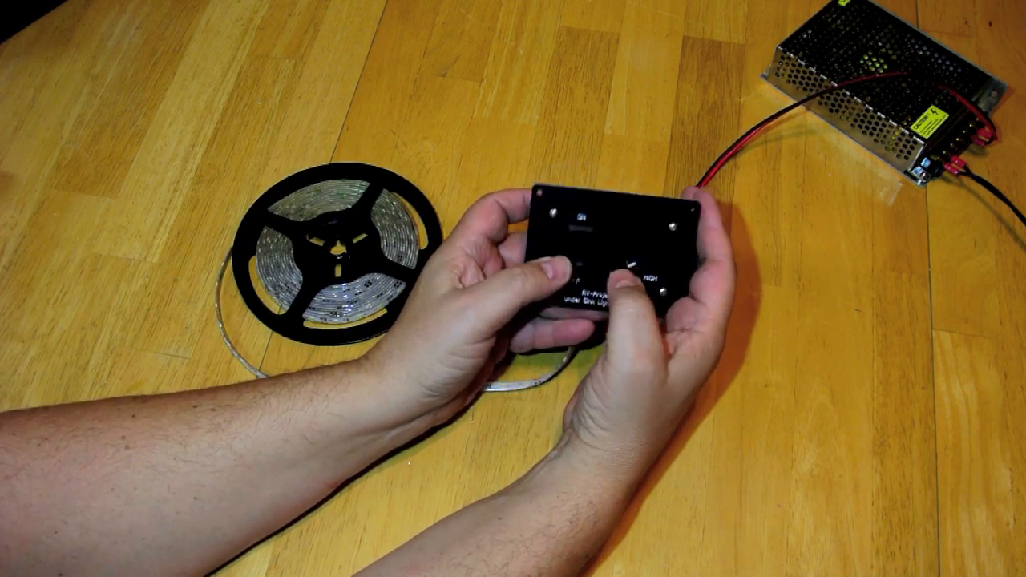
pyautogui.click(570, 244)
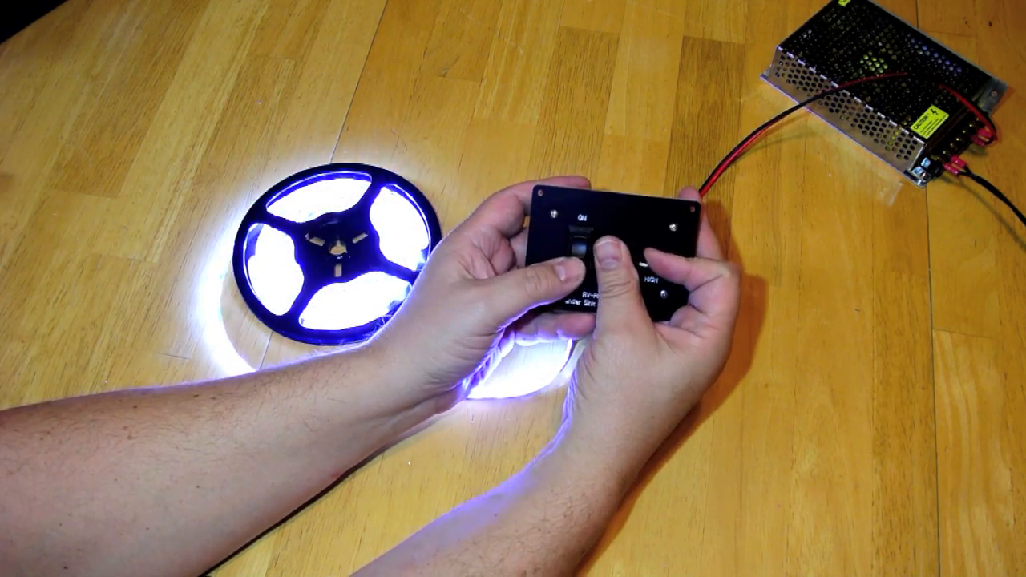